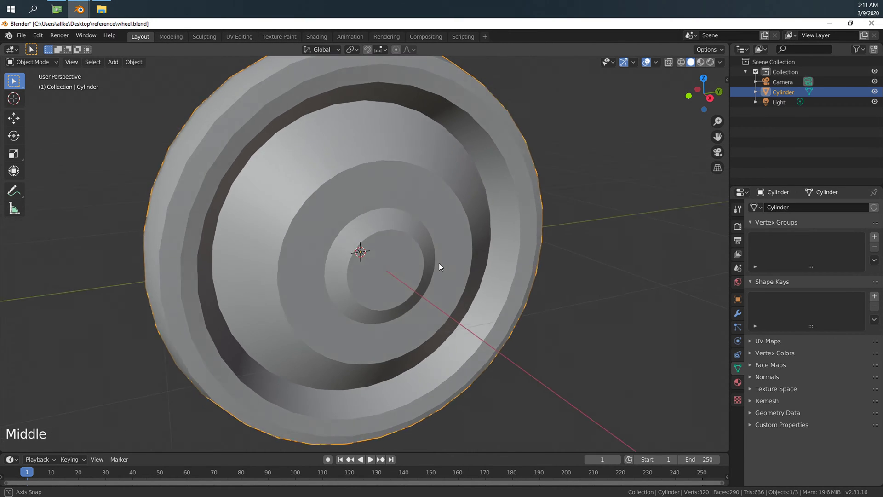
# - Snap the 3D cursor to the wheel's centre hub face, then return to Object Mode
pyautogui.press('Tab')
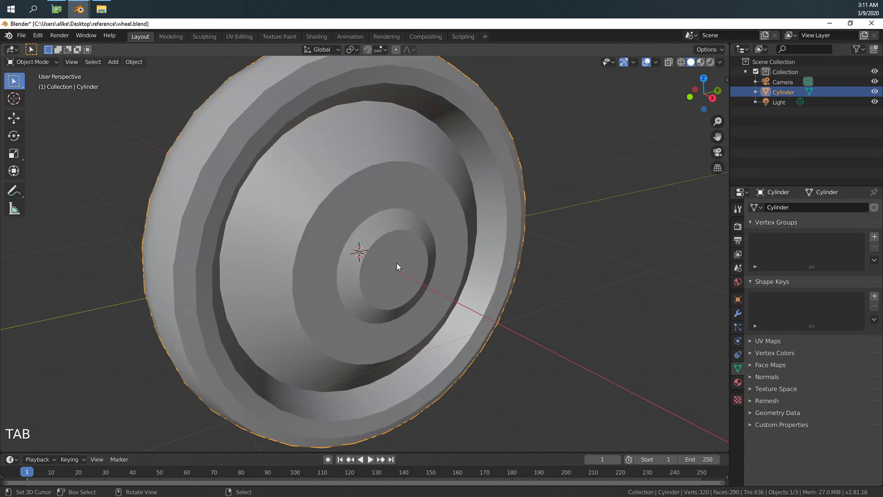
pyautogui.press('Tab')
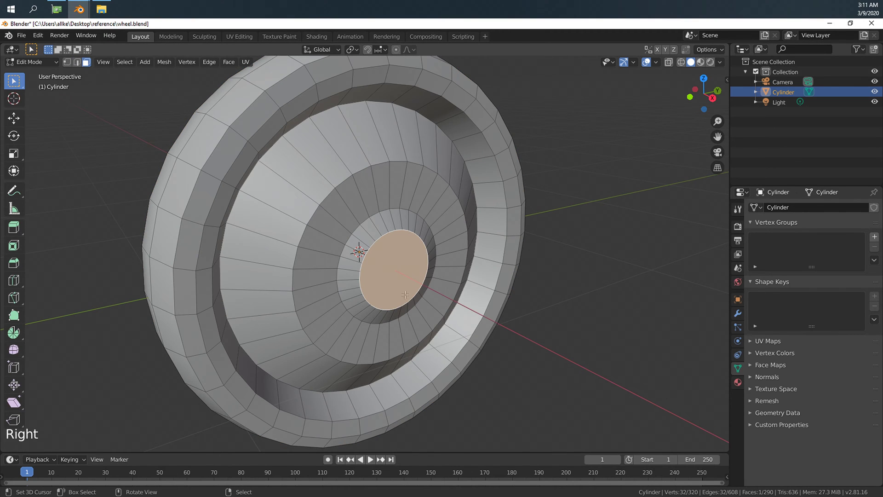
pyautogui.moveTo(163, 61)
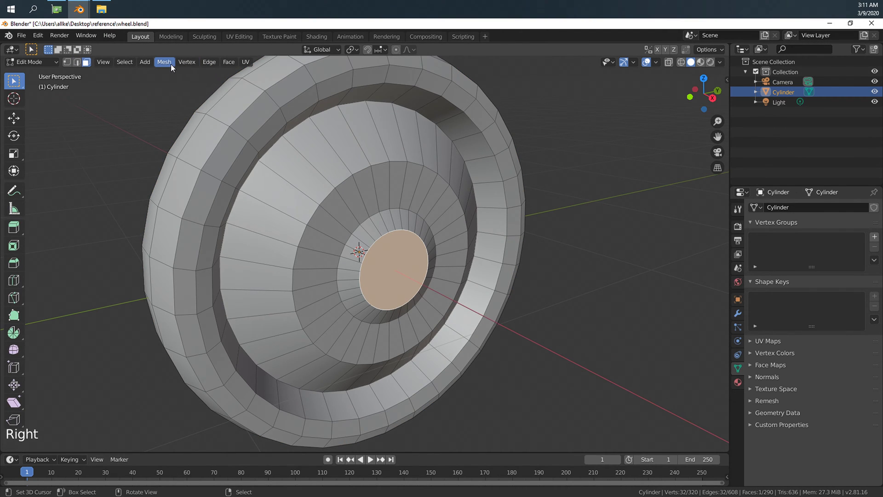
pyautogui.click(164, 61)
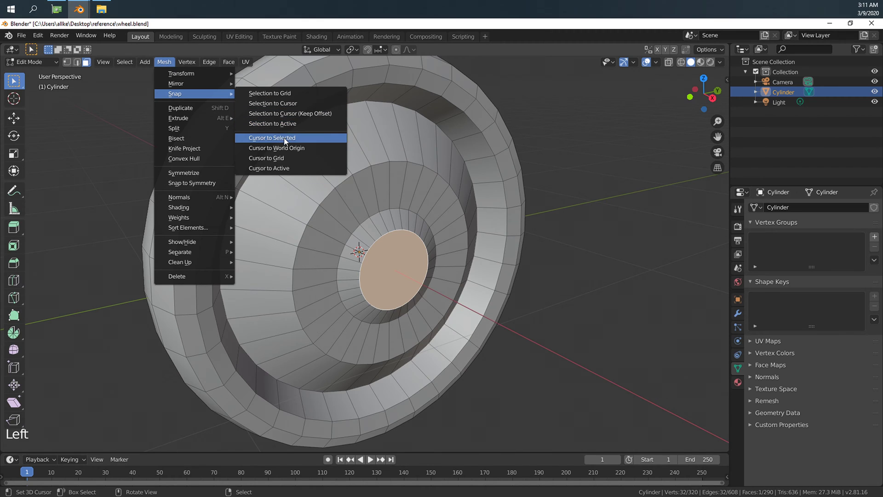
pyautogui.click(272, 137)
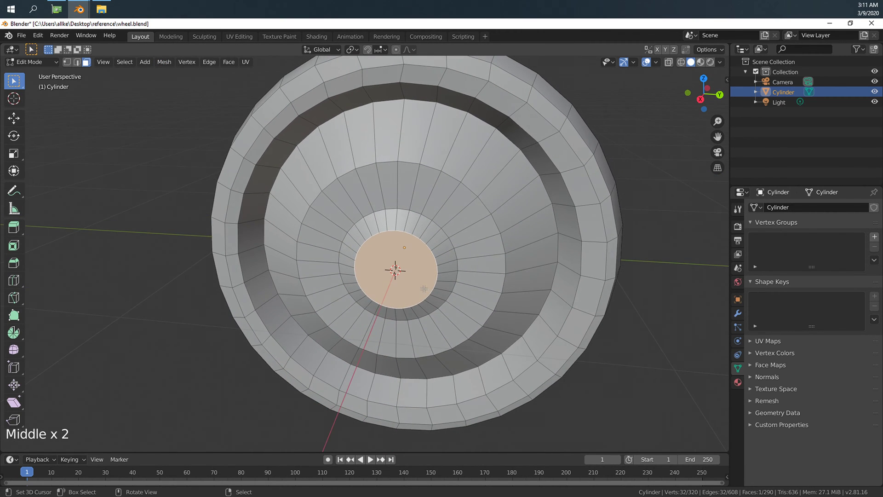
pyautogui.press('numpad_3')
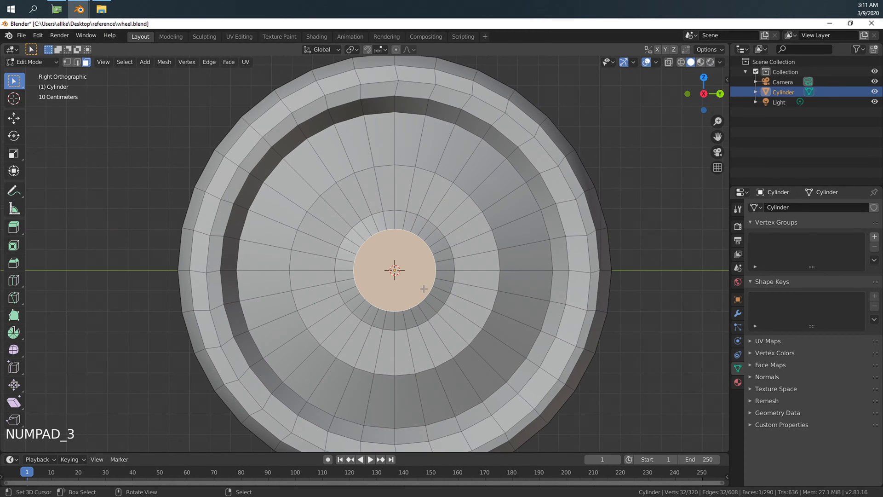
pyautogui.scroll(-3)
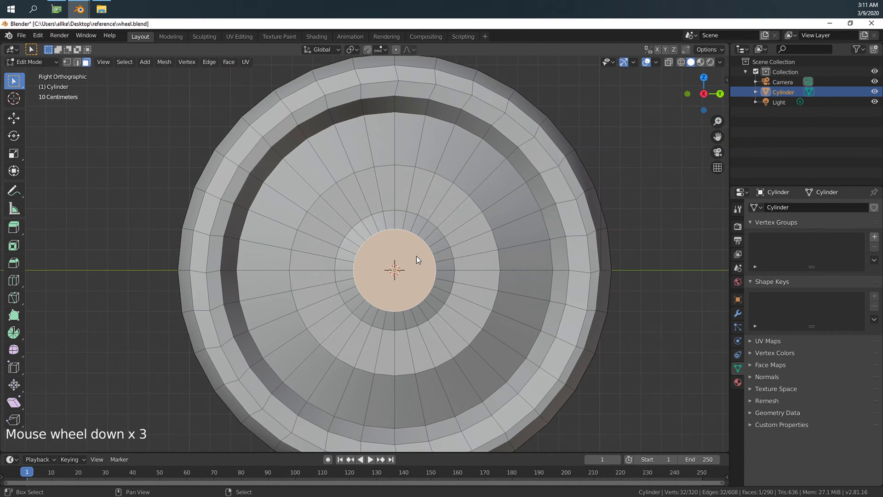
pyautogui.press('Tab')
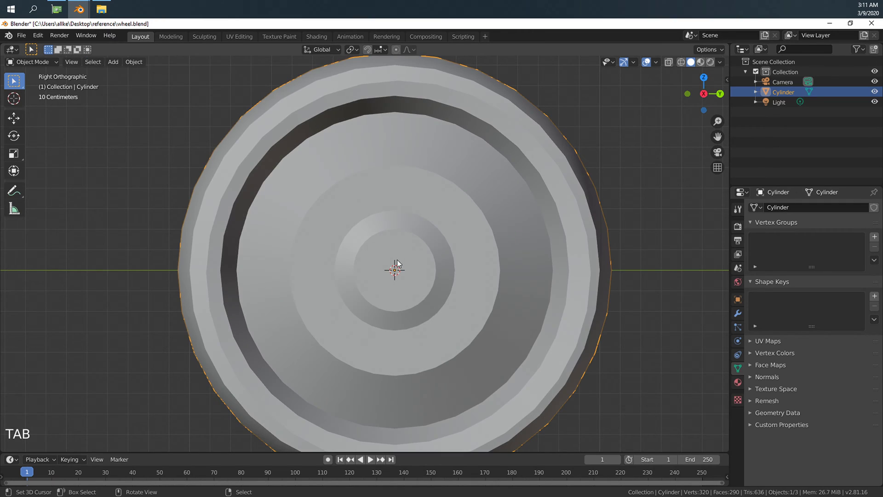
# - Add a cylinder, rotate it to match the wheel, shrink it, and move it above the hub
pyautogui.press('shift+a')
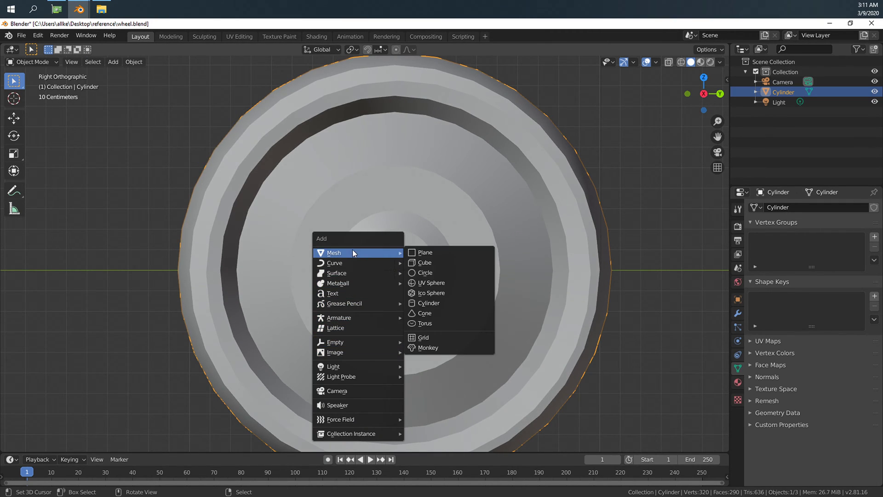
pyautogui.click(429, 303)
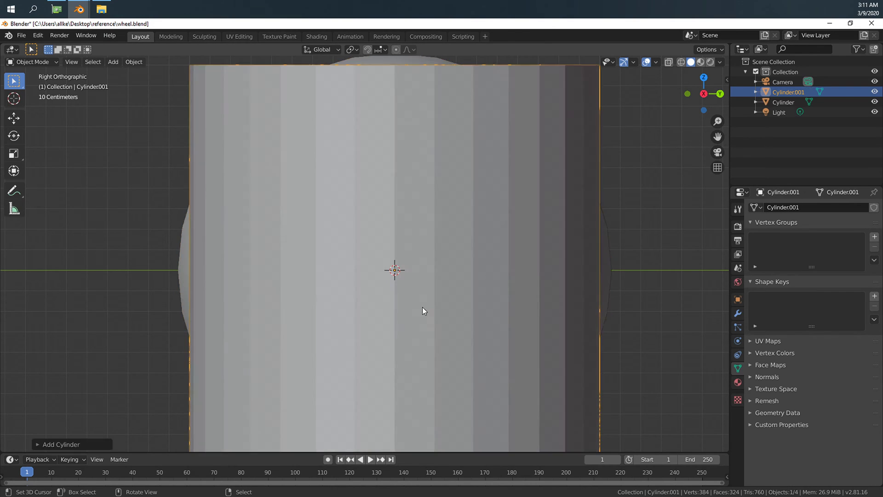
pyautogui.press('r')
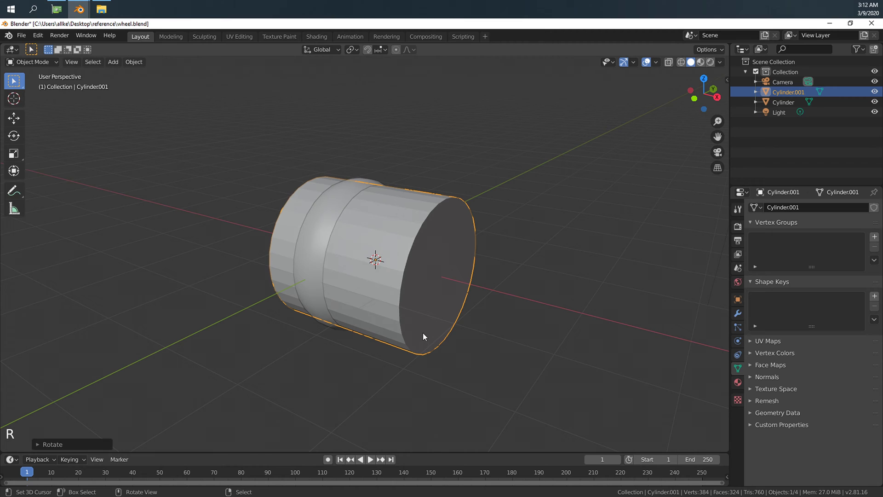
pyautogui.press('s')
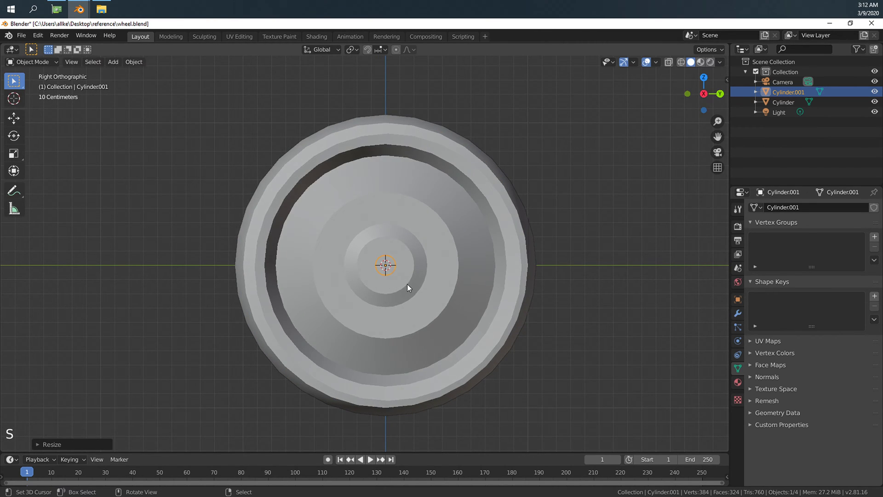
pyautogui.press('g')
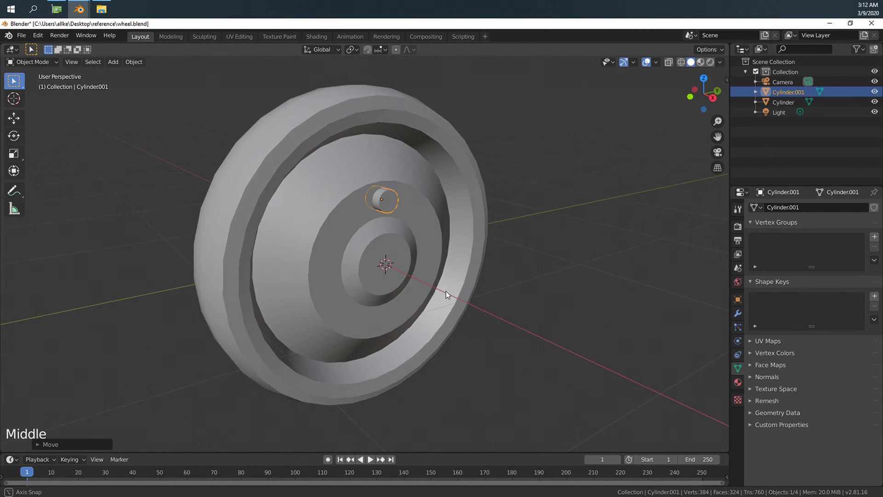
pyautogui.moveTo(392, 371)
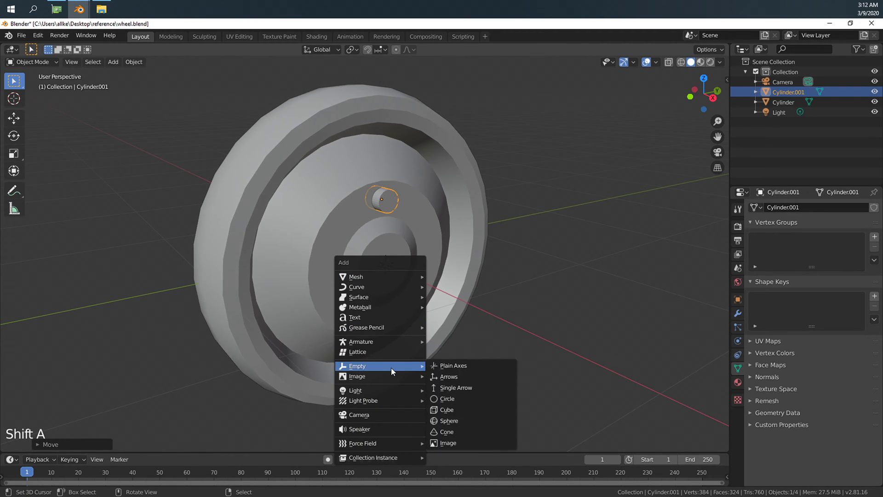
# - Add a Plain Axes empty at the 3D cursor on the wheel centre
pyautogui.click(449, 377)
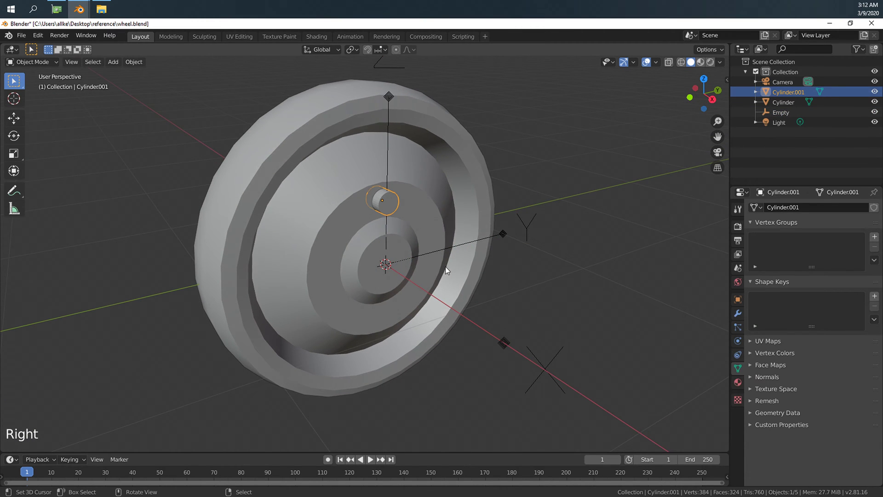
pyautogui.moveTo(435, 252)
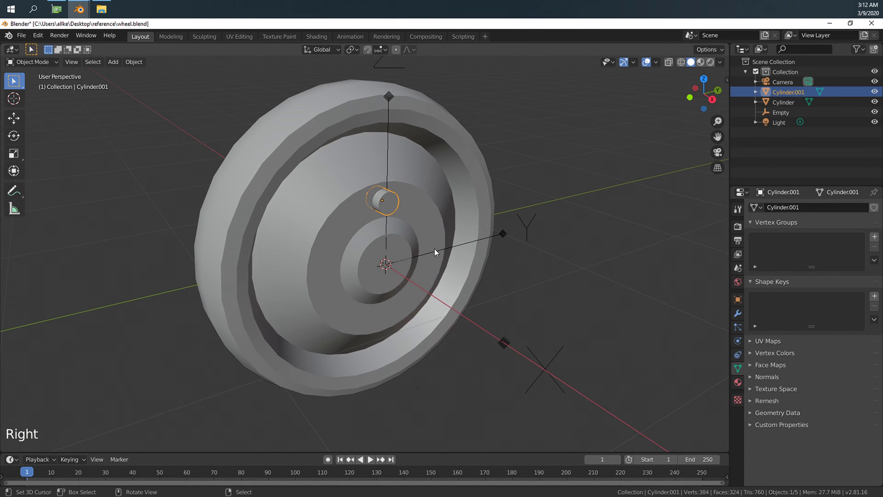
pyautogui.moveTo(669, 301)
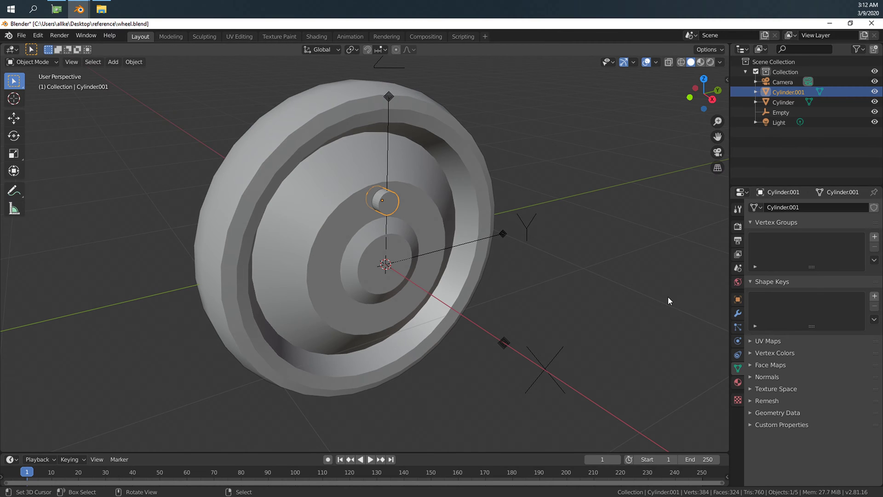
pyautogui.moveTo(663, 293)
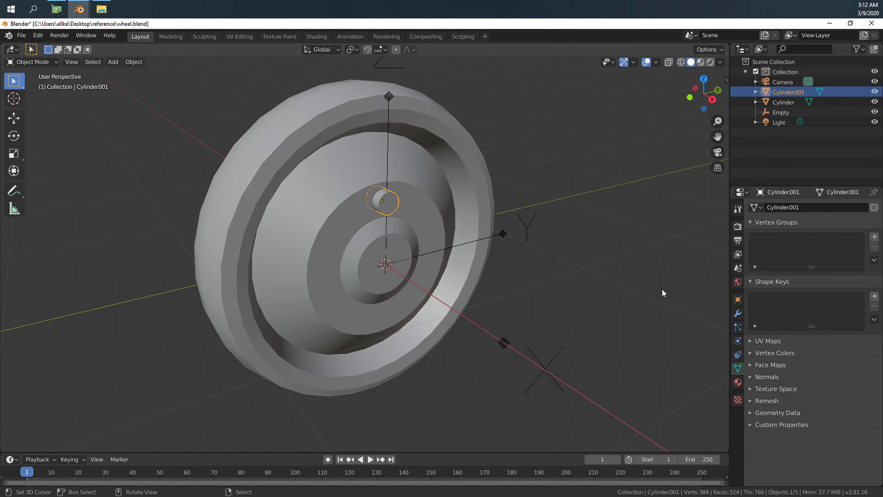
# - Add an Array modifier with Count 8, using Object Offset by Empty instead of Relative Offset
pyautogui.click(737, 313)
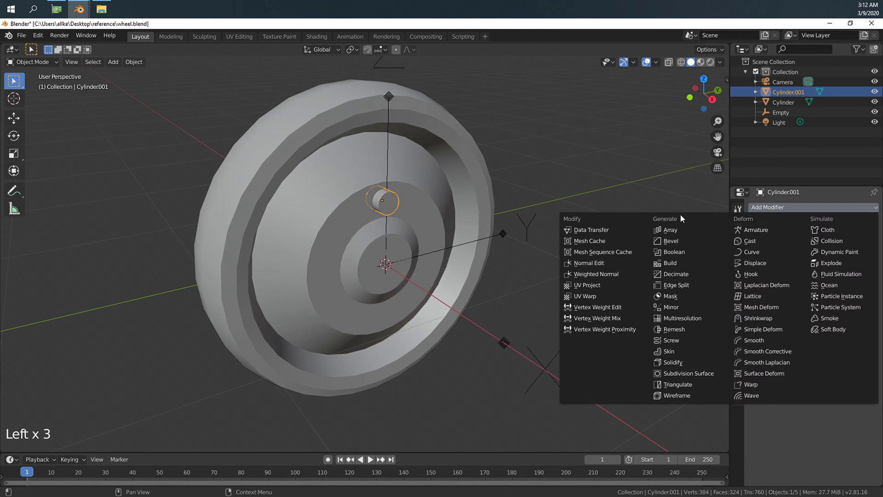
pyautogui.click(670, 230)
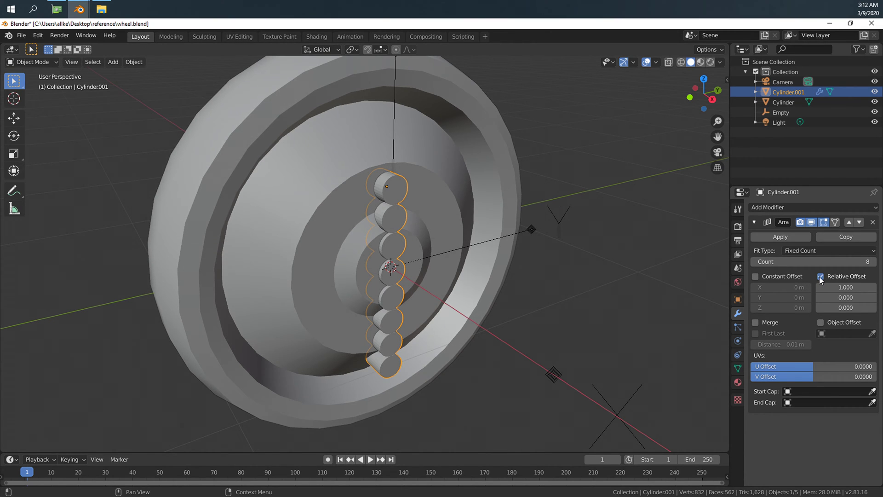
pyautogui.click(822, 276)
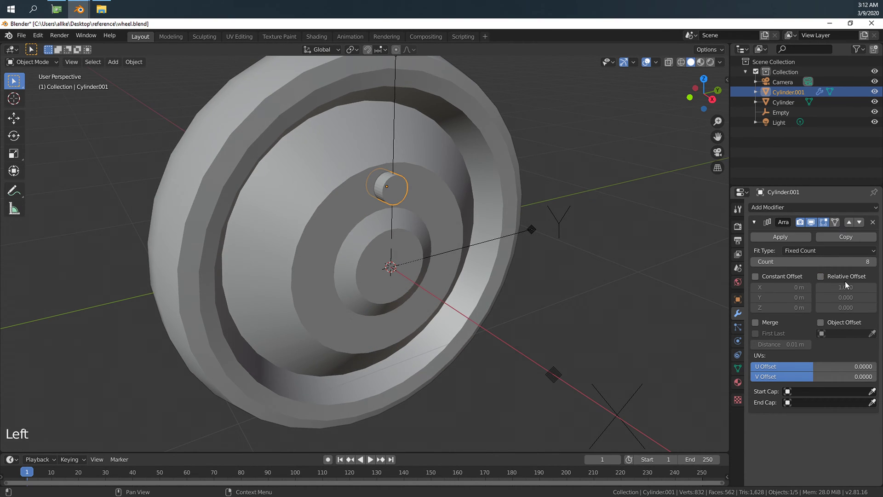
pyautogui.click(821, 322)
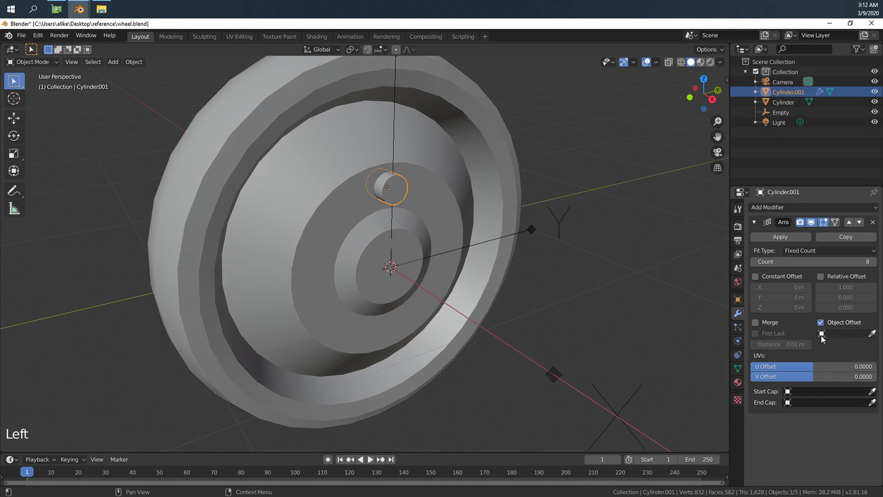
pyautogui.click(822, 334)
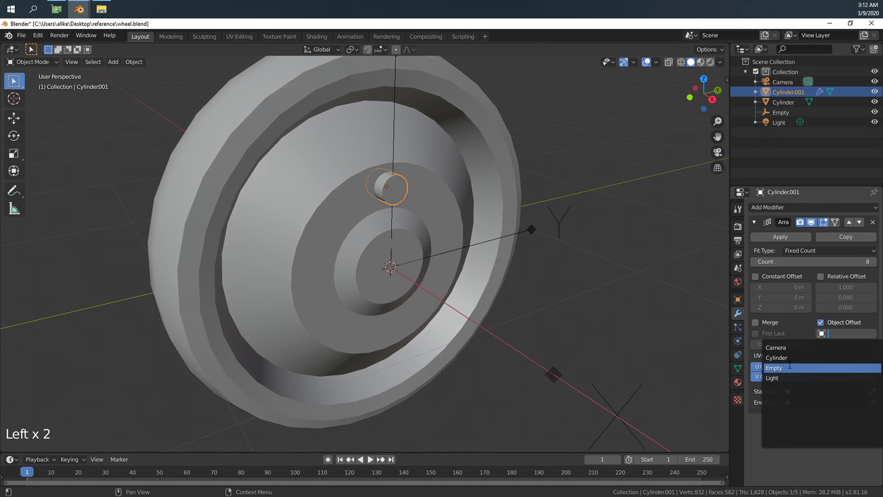
pyautogui.click(774, 367)
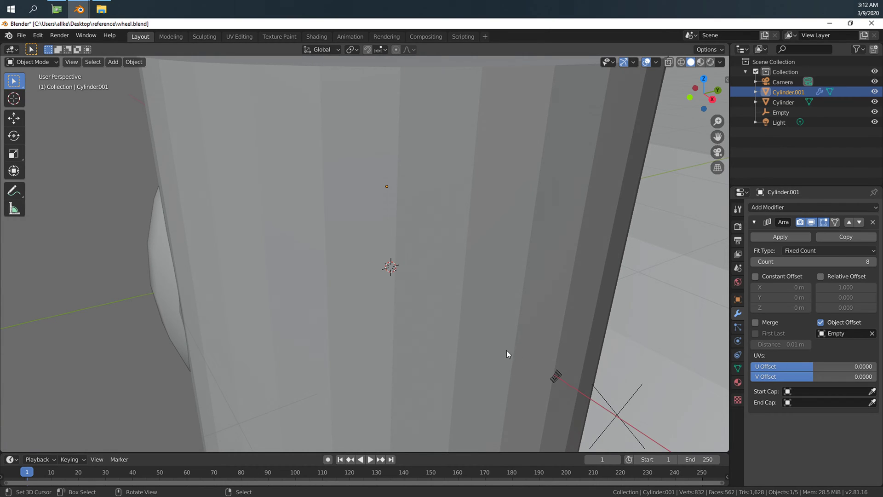
pyautogui.moveTo(550, 273)
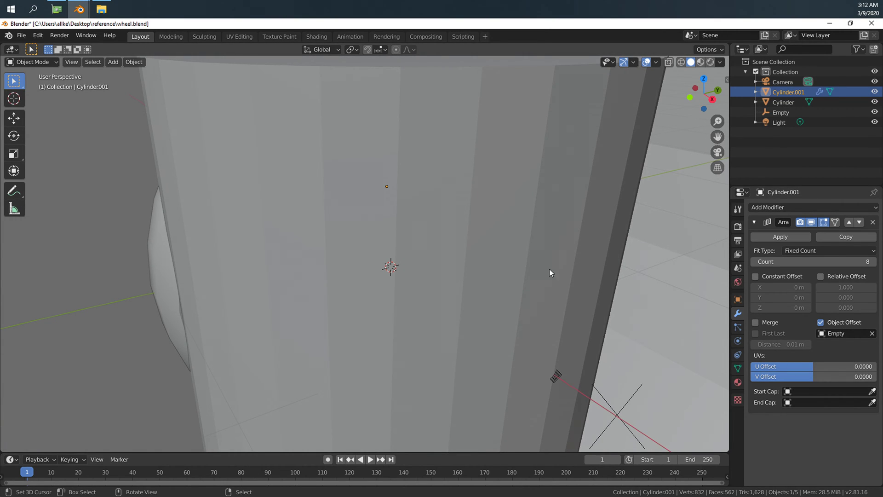
pyautogui.moveTo(496, 268)
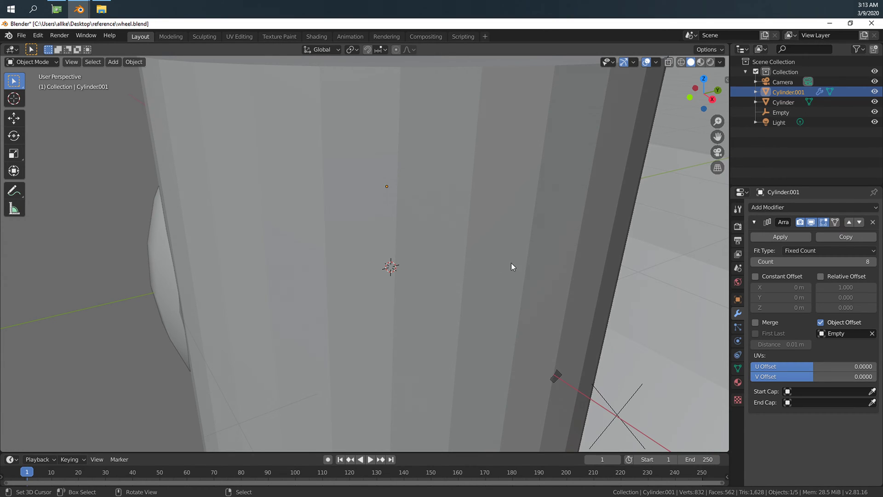
# - Apply the cylinder's scale and the Empty's transform, then rotate the Empty 60° about X
pyautogui.press('ctrl+a')
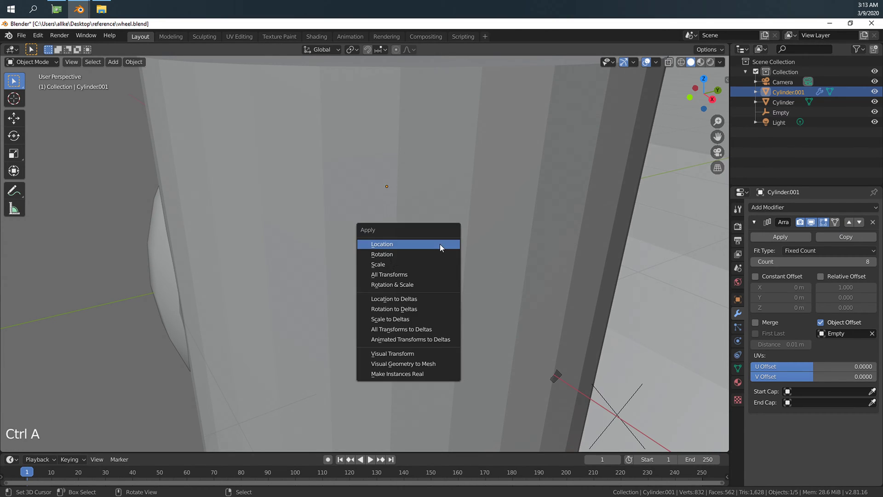
pyautogui.moveTo(409, 264)
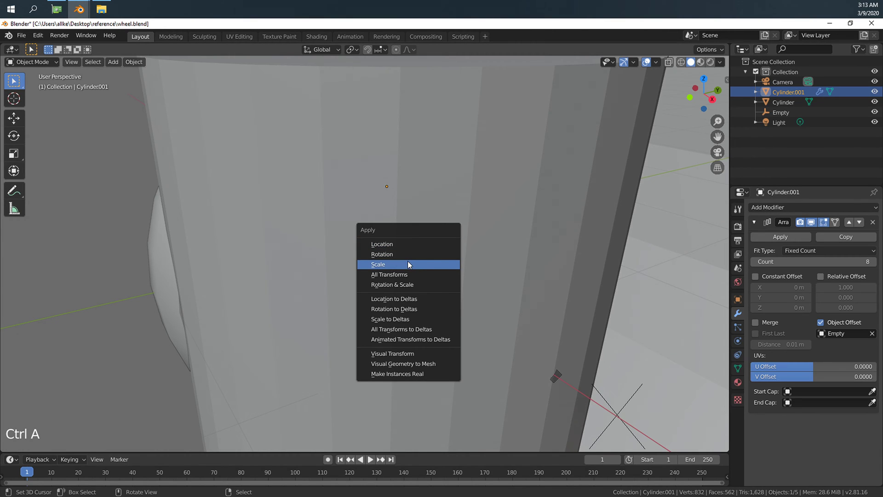
pyautogui.click(378, 264)
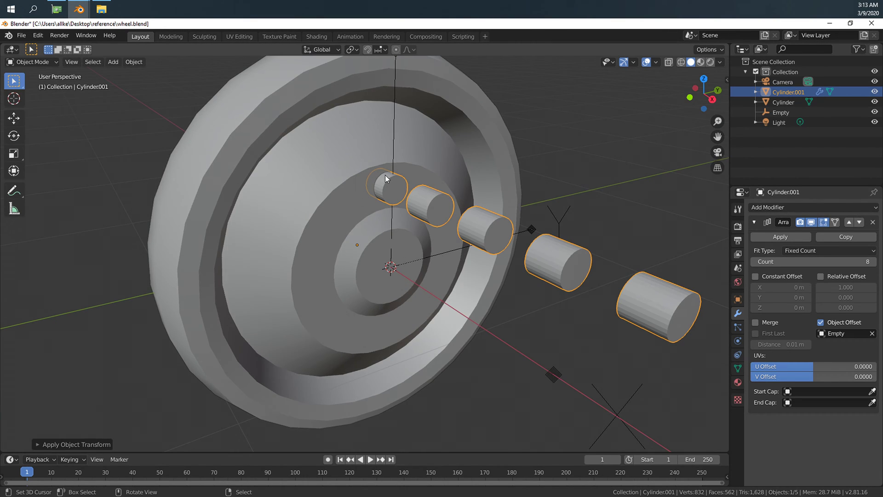
pyautogui.moveTo(388, 181)
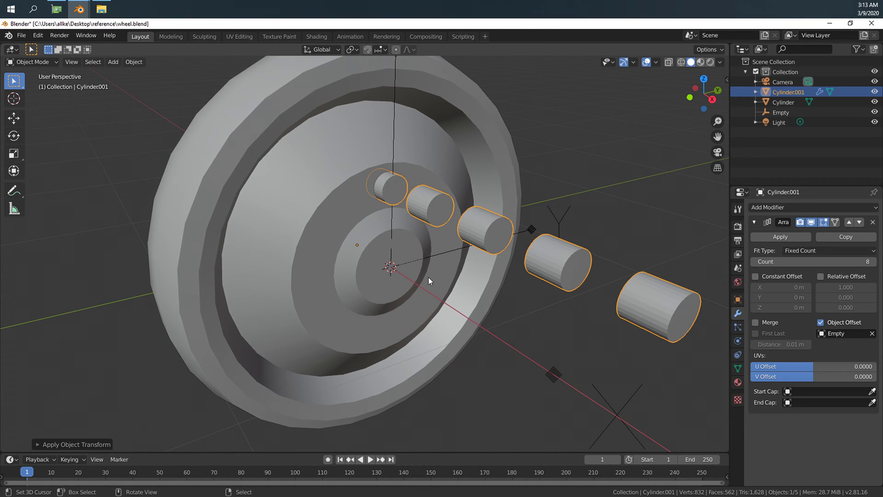
pyautogui.moveTo(555, 377)
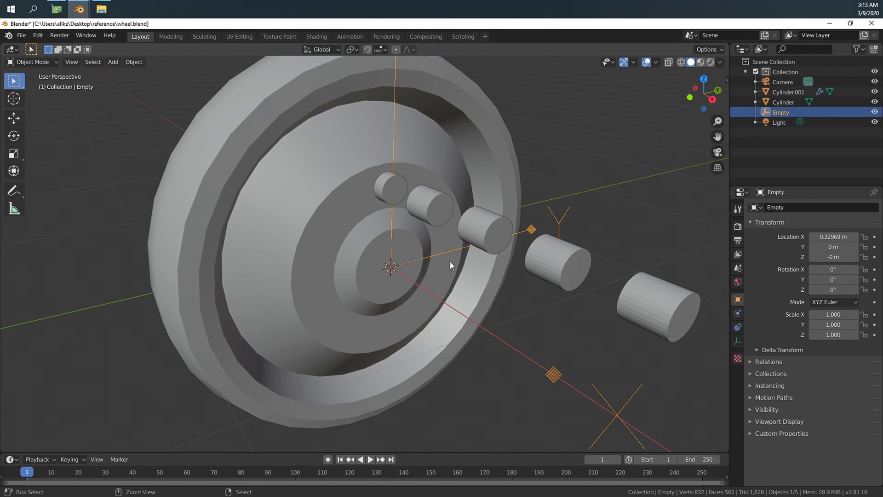
pyautogui.press('ctrl+a')
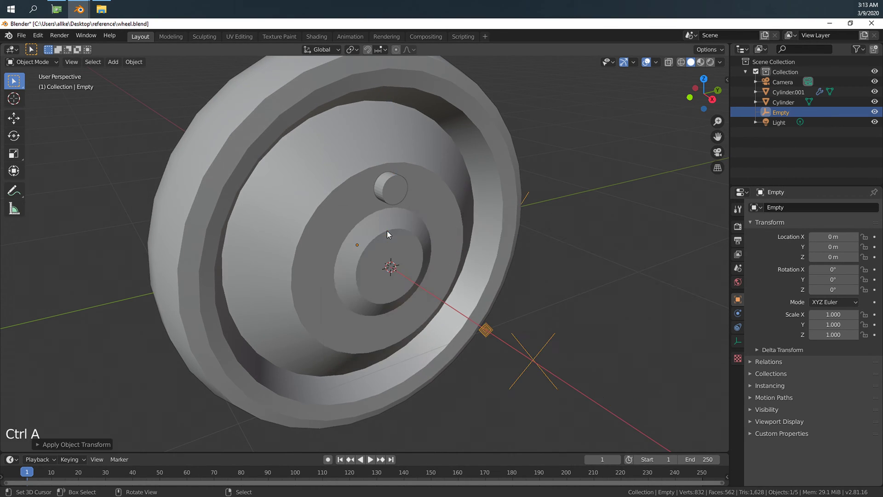
pyautogui.scroll(-3)
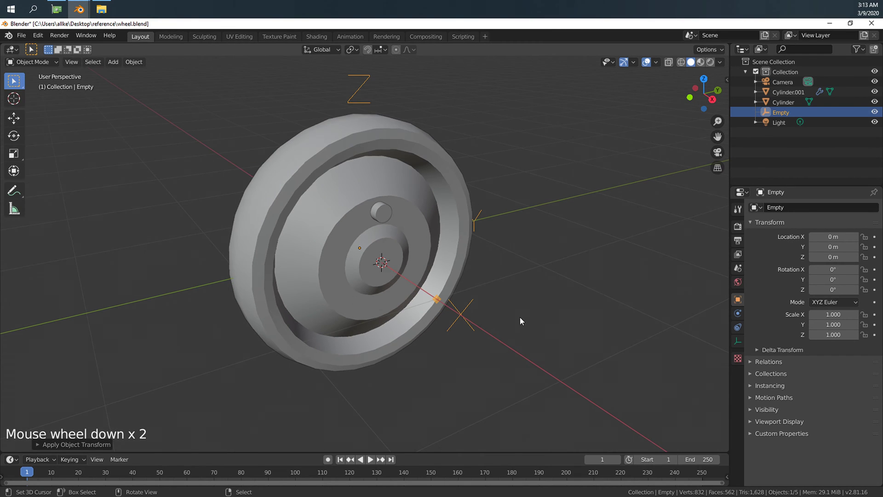
pyautogui.press('r')
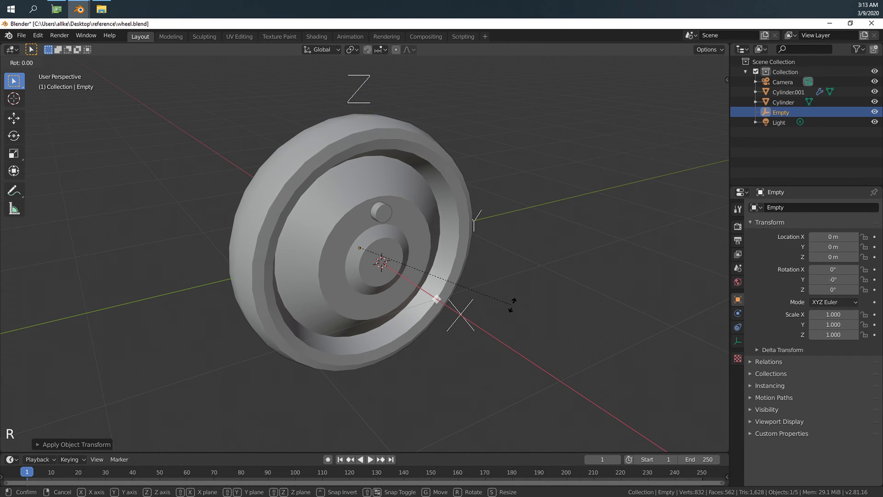
pyautogui.press('x')
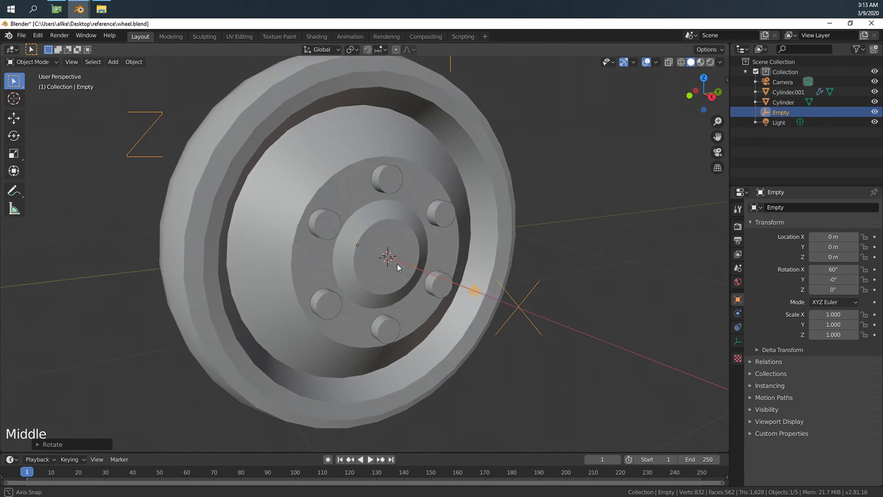
# - Delete the arrayed small cylinder Cylinder.001 from the scene
pyautogui.press('Tab')
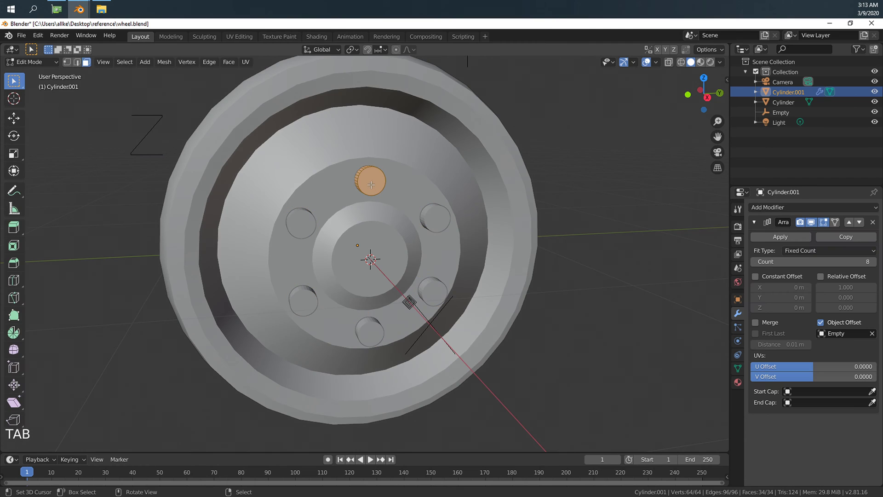
pyautogui.press('s')
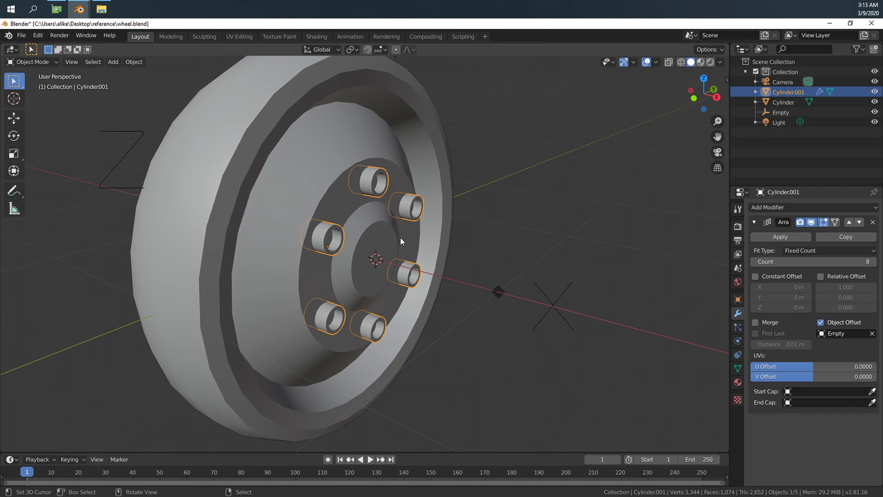
pyautogui.moveTo(493, 272)
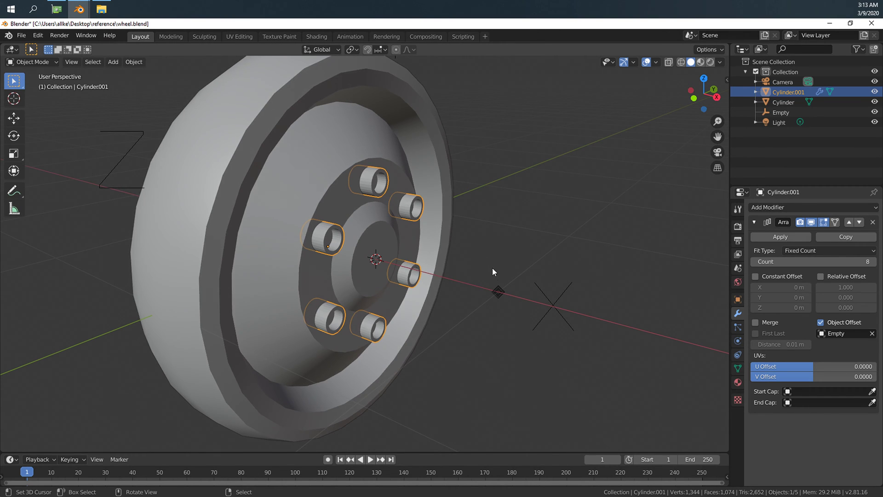
pyautogui.press('x')
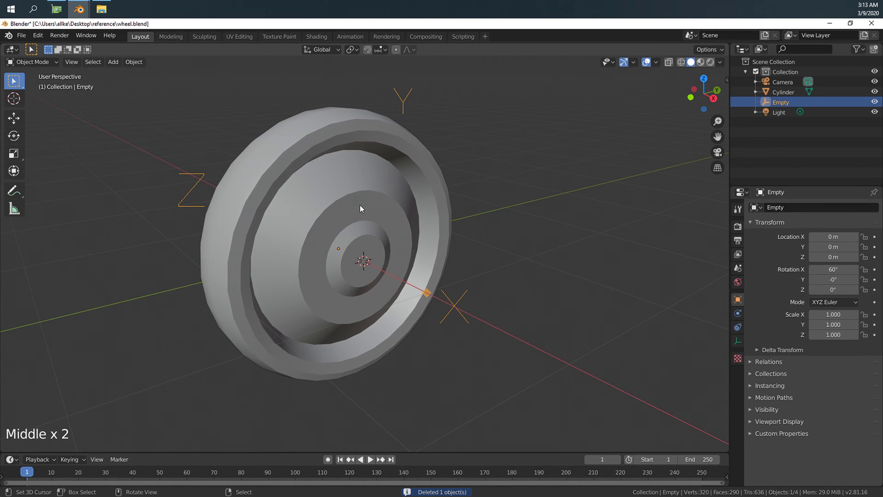
# - Undo twice to restore Cylinder.001 without its Array modifier
pyautogui.press('ctrl+z')
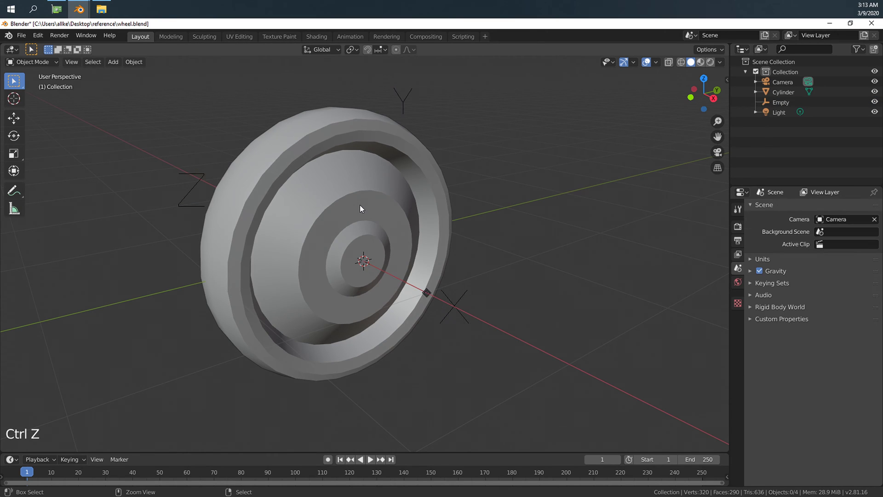
pyautogui.press('ctrl+z')
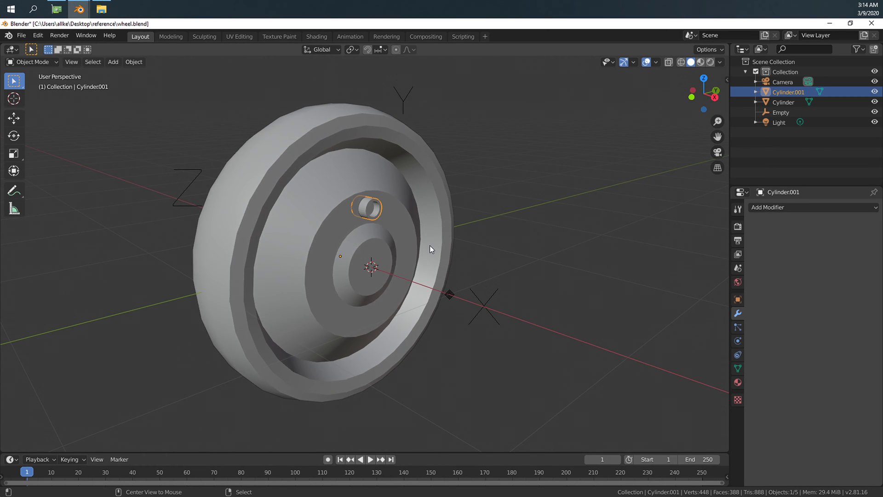
# - Make a linked duplicate rotated about X around the centre, and repeat it with Shift+R
pyautogui.press('Alt+d')
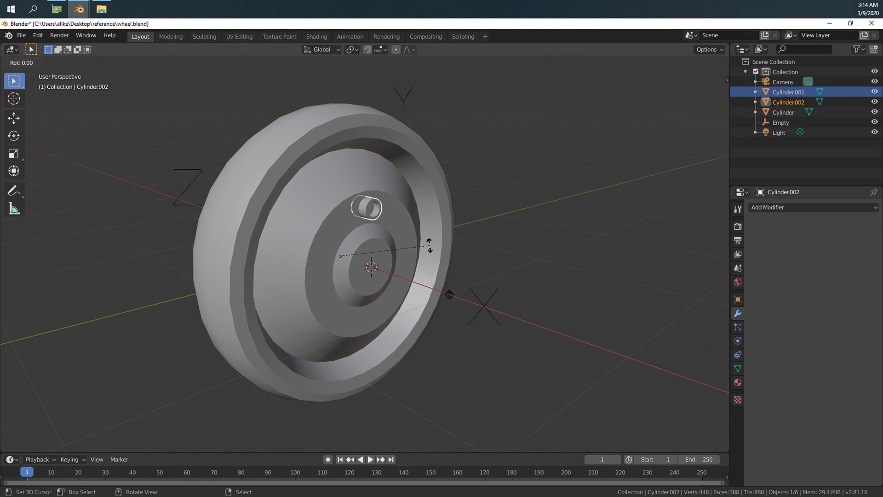
pyautogui.press('x')
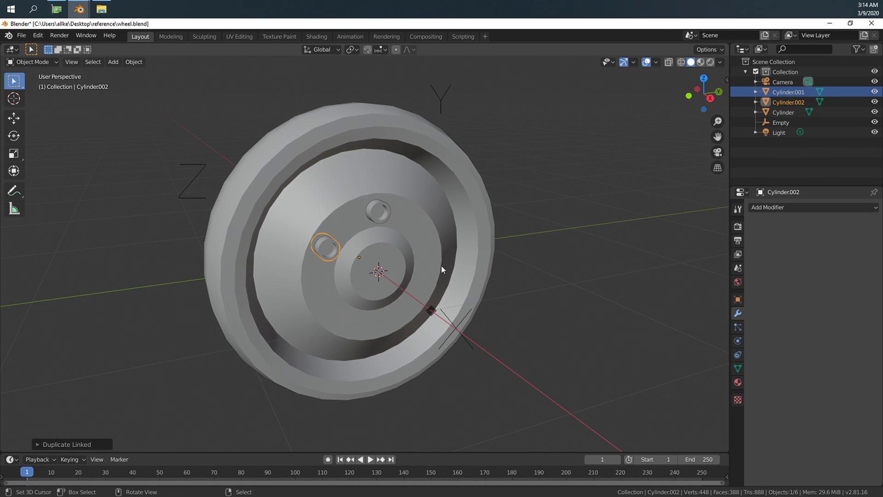
pyautogui.press('shift+r')
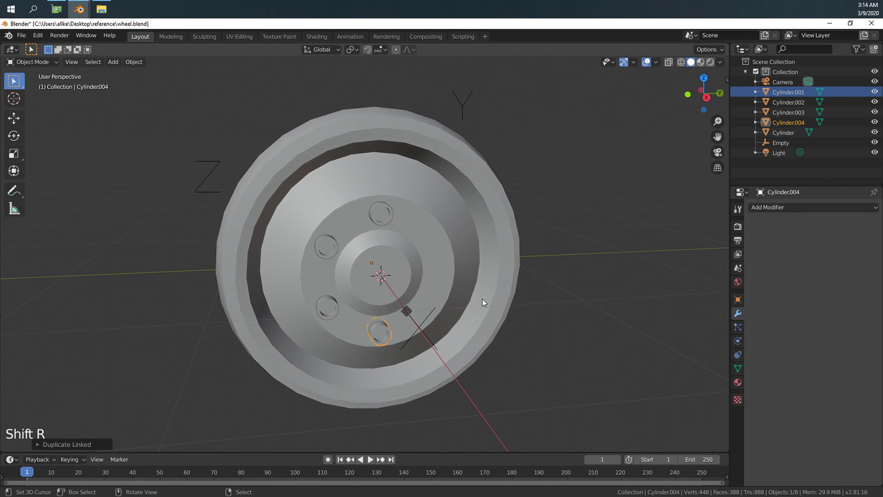
pyautogui.press('shift+r')
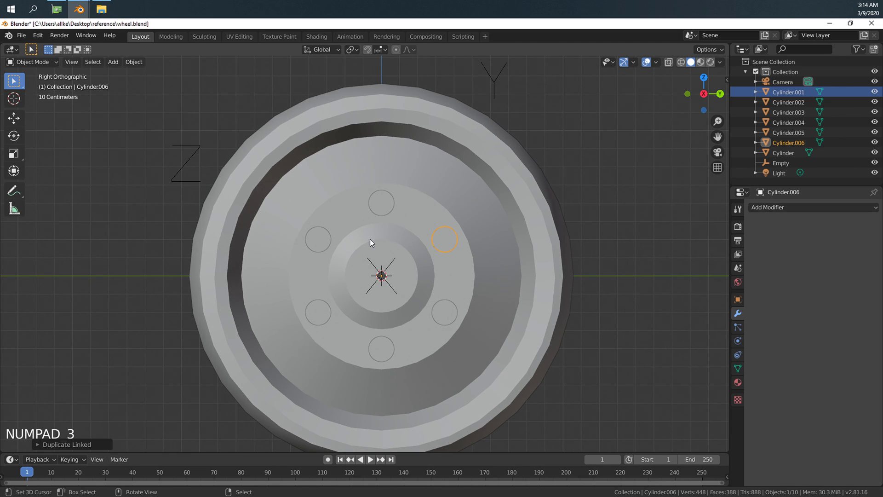
pyautogui.moveTo(378, 273)
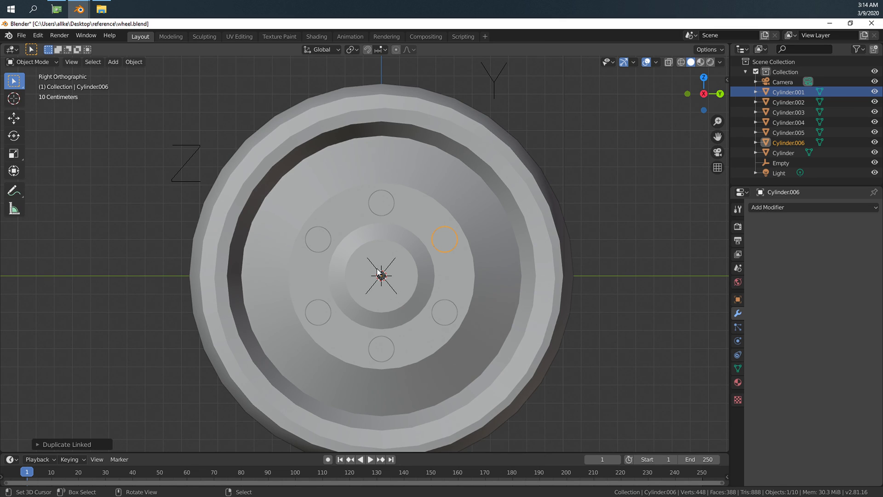